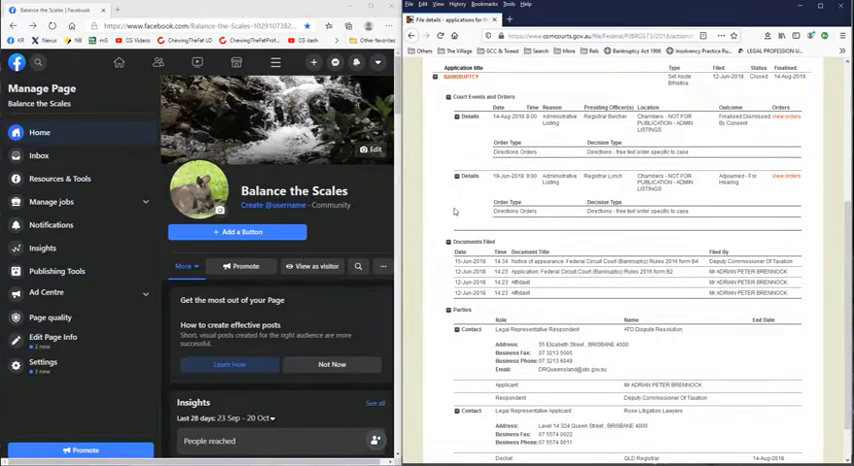
mouse_move(455, 218)
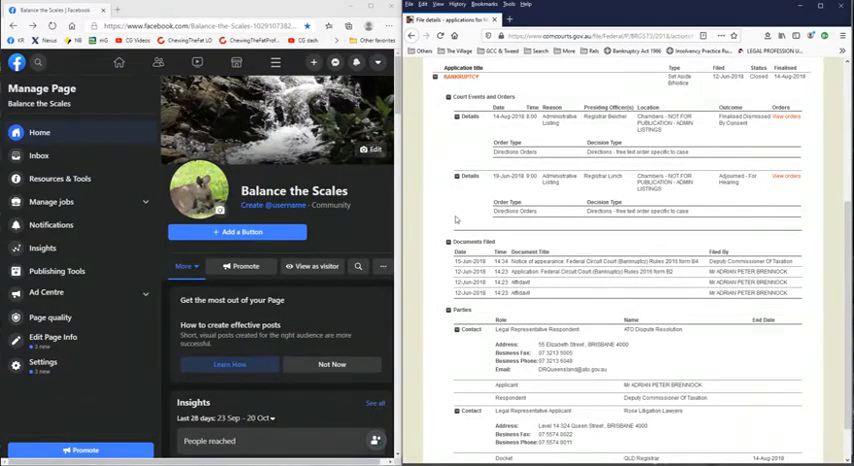
mouse_move(520, 203)
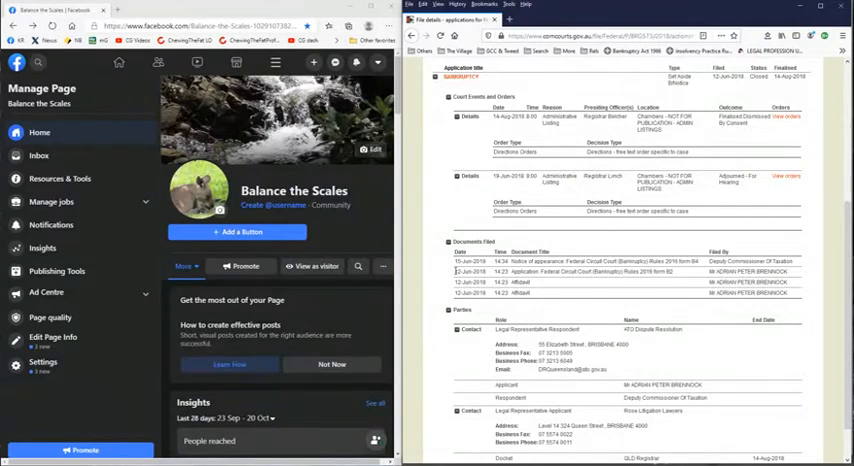
mouse_move(724, 192)
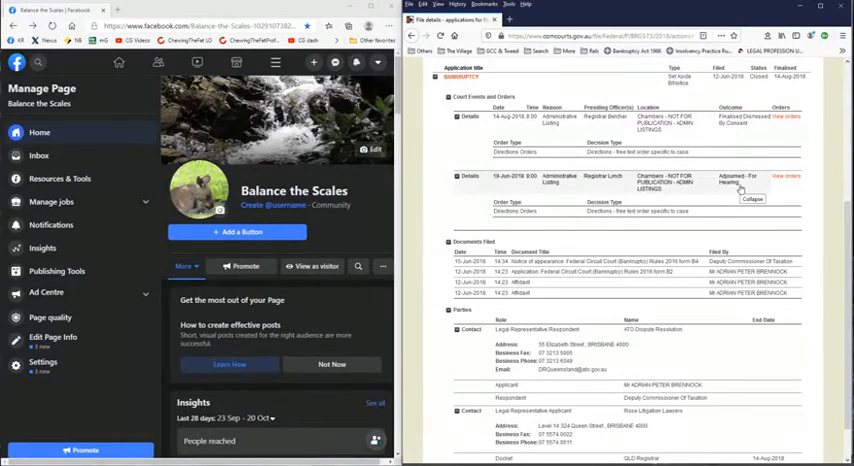
mouse_move(555, 192)
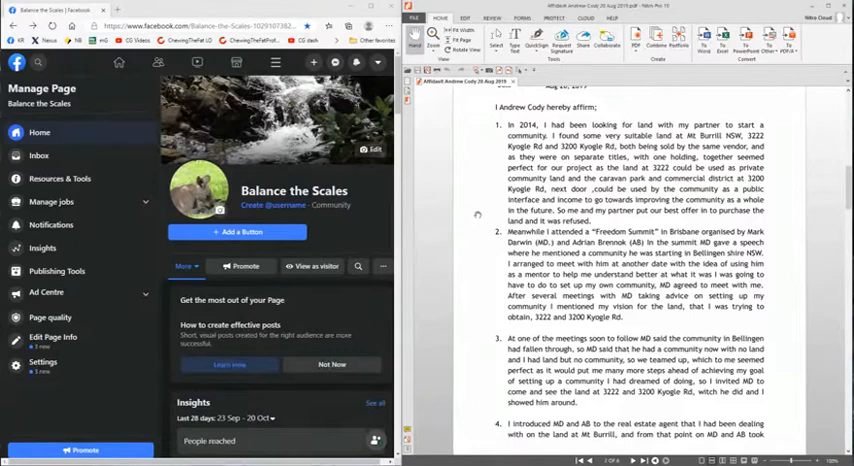
mouse_move(470, 213)
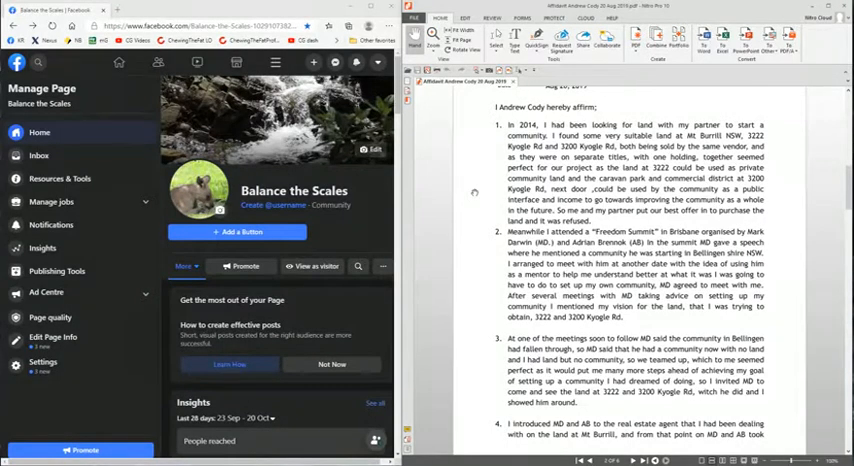